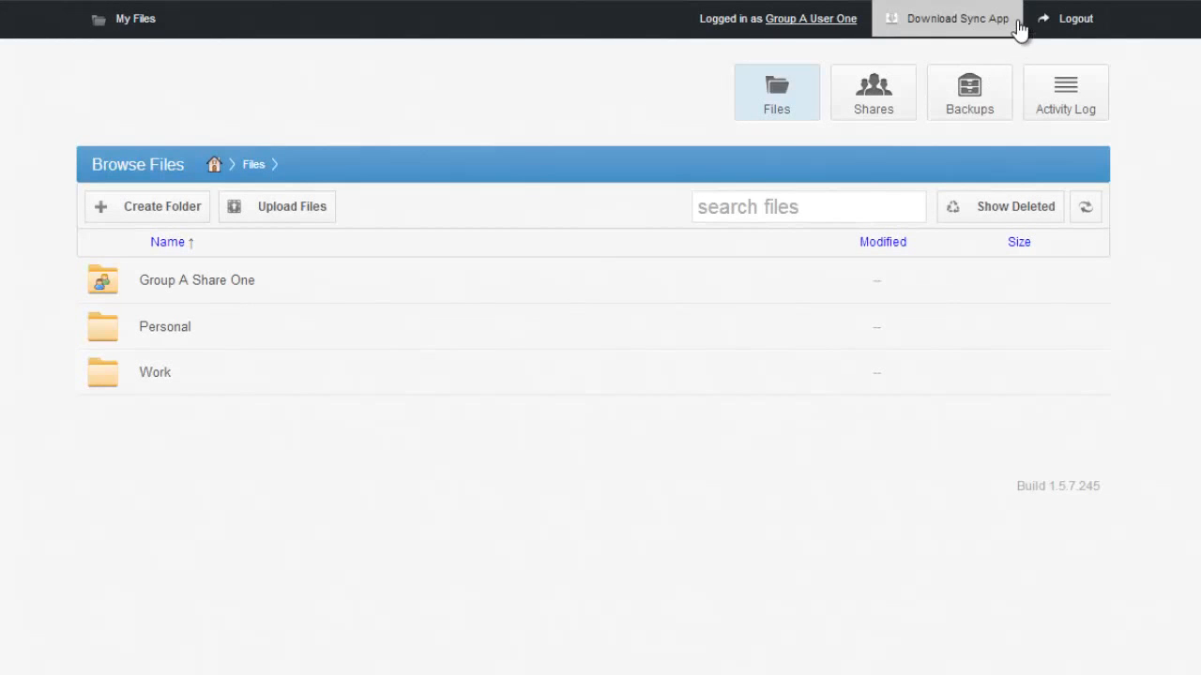
Step: Go to the Download Sync App page listing Windows, Mac, Android and iOS versions
left_click(957, 19)
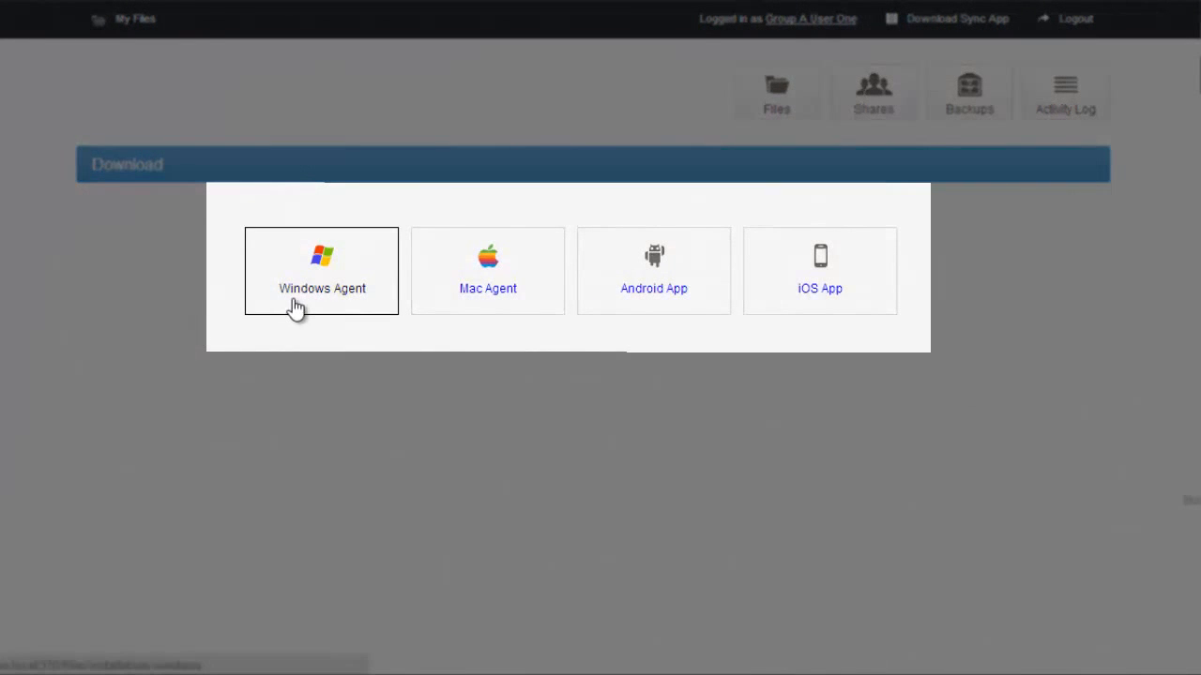
mouse_move(653, 270)
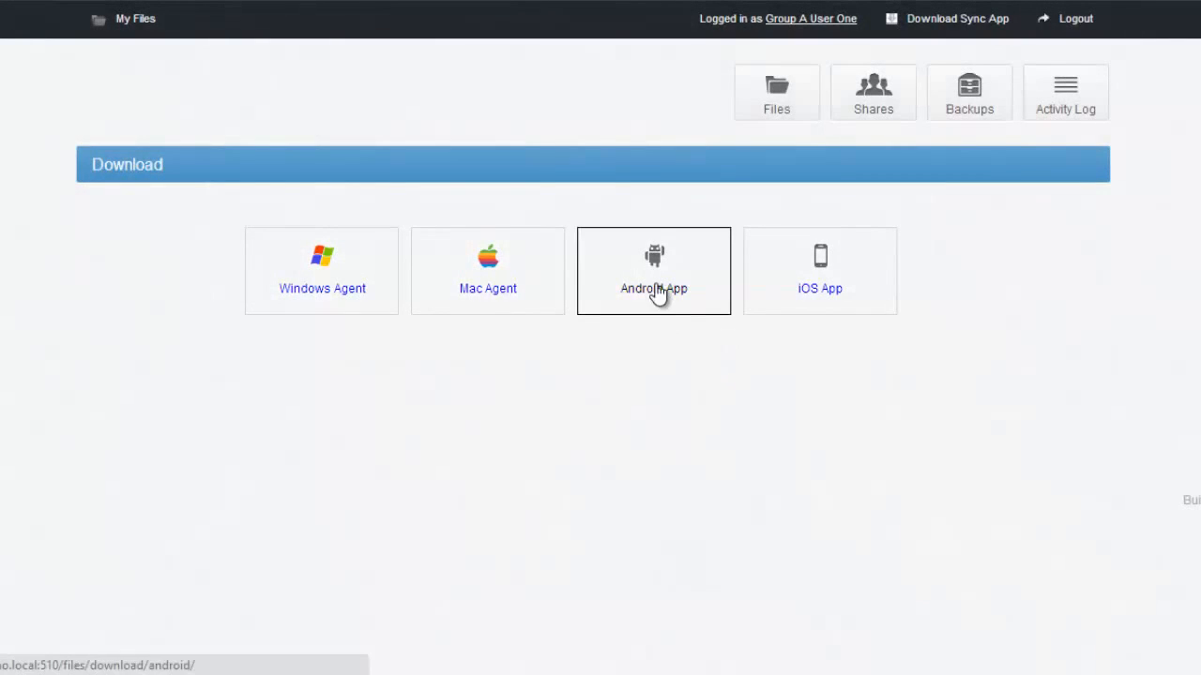
left_click(653, 270)
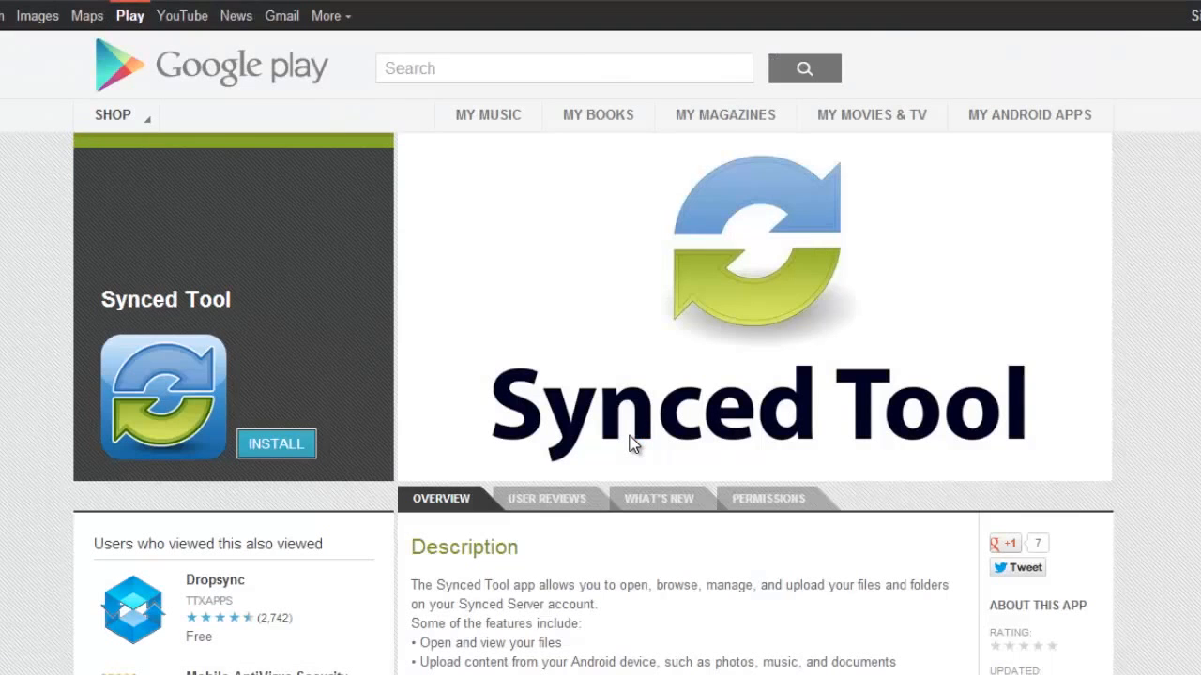
left_click(276, 443)
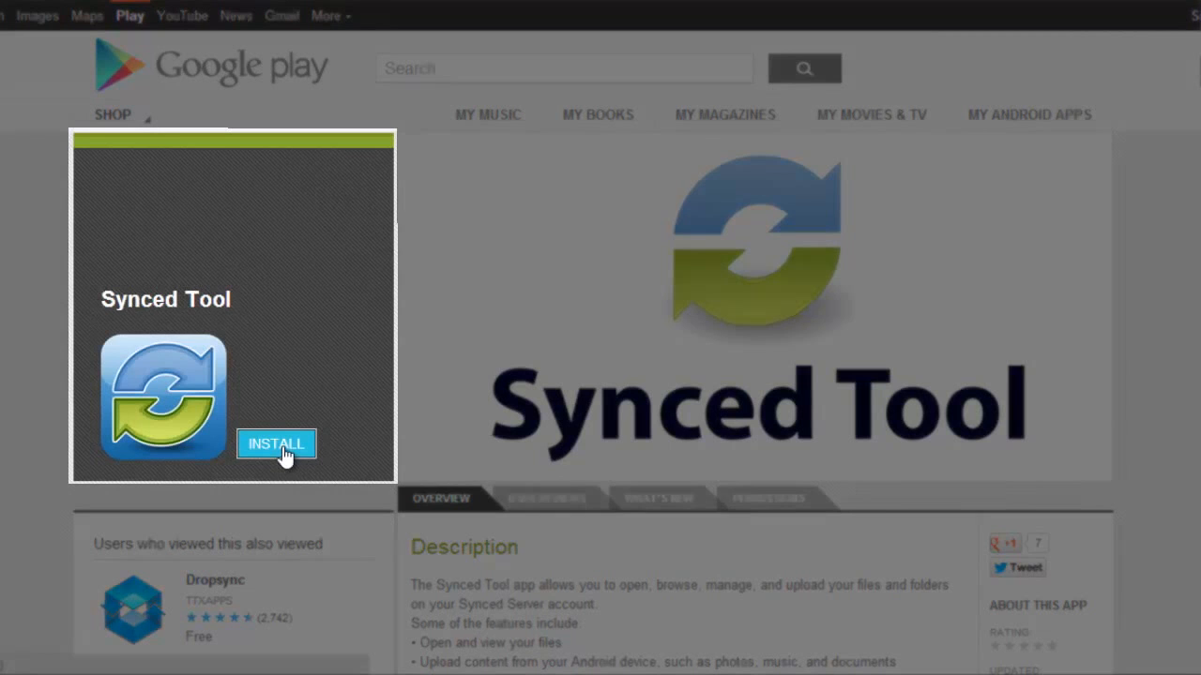
mouse_move(390, 442)
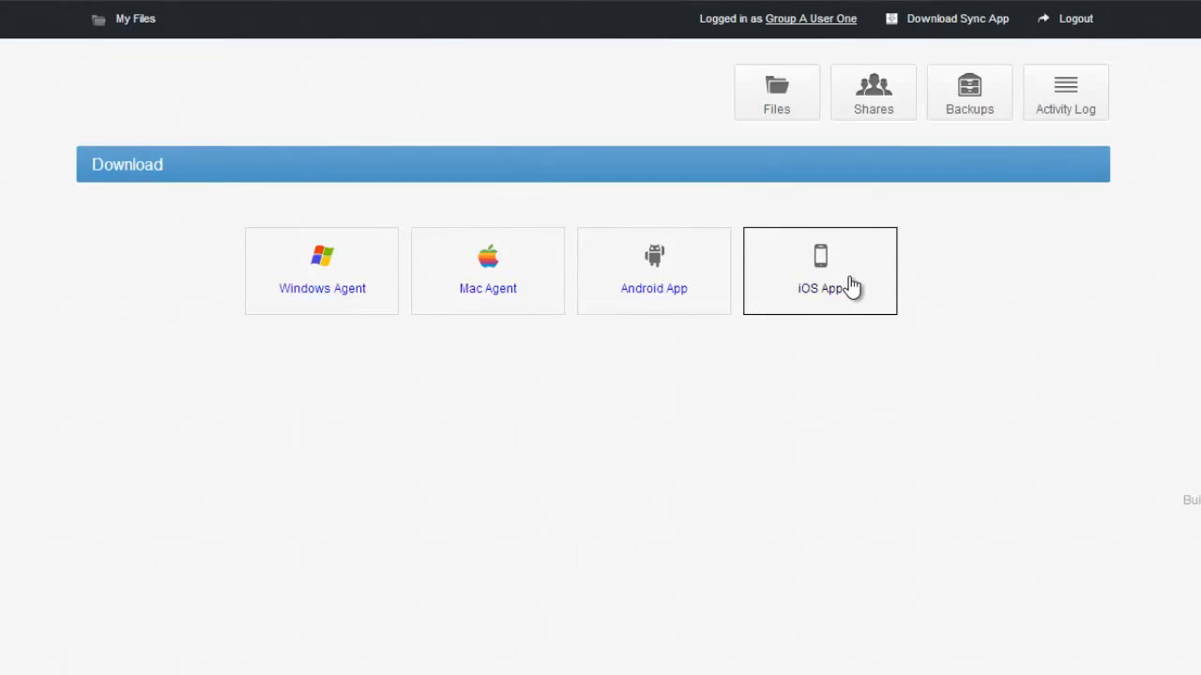
left_click(818, 270)
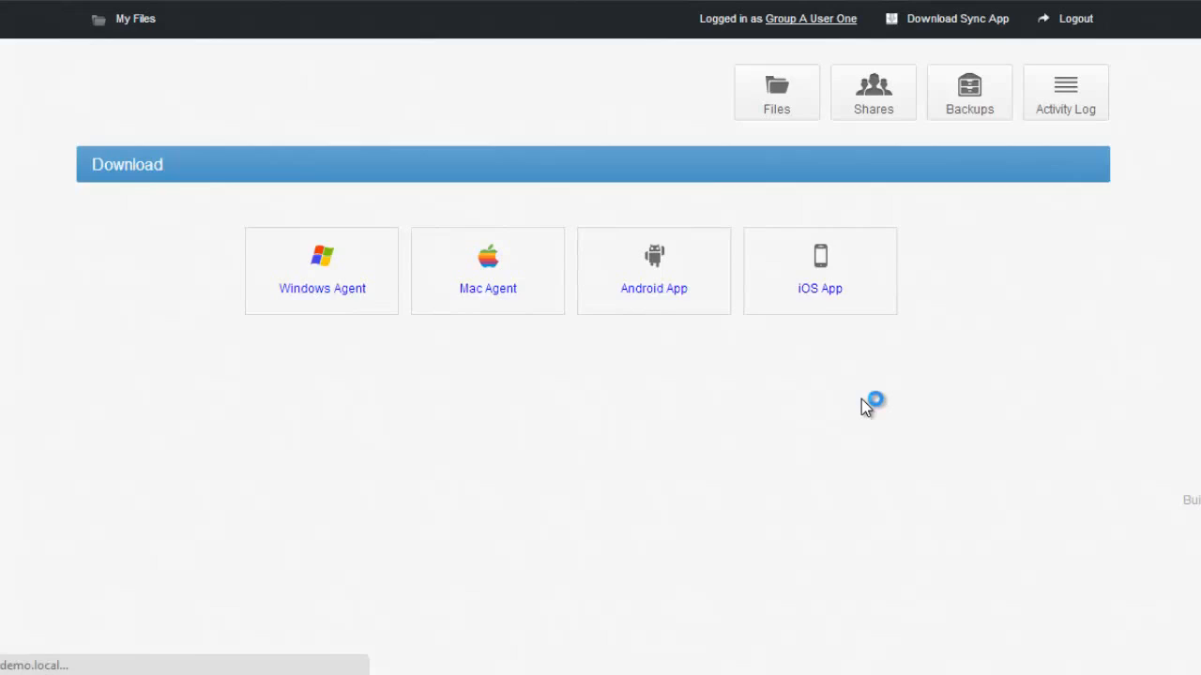
left_click(818, 270)
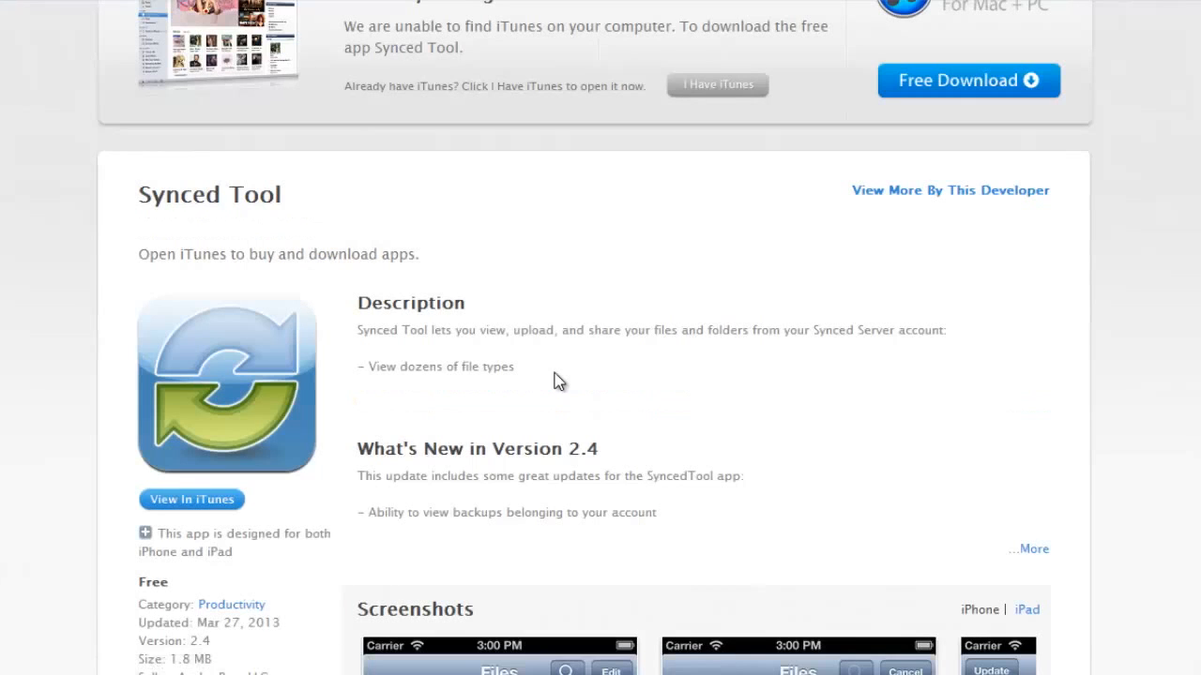
left_click(192, 499)
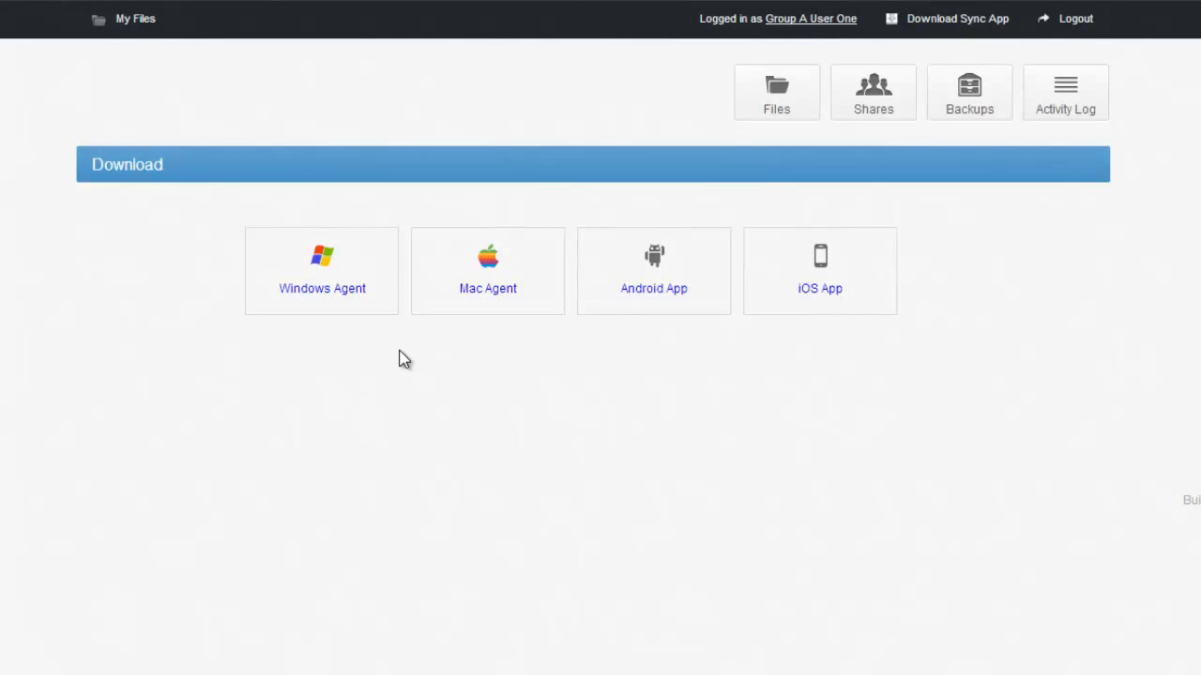
Step: Download the Windows Agent installer and launch it from the browser's download bar
left_click(323, 270)
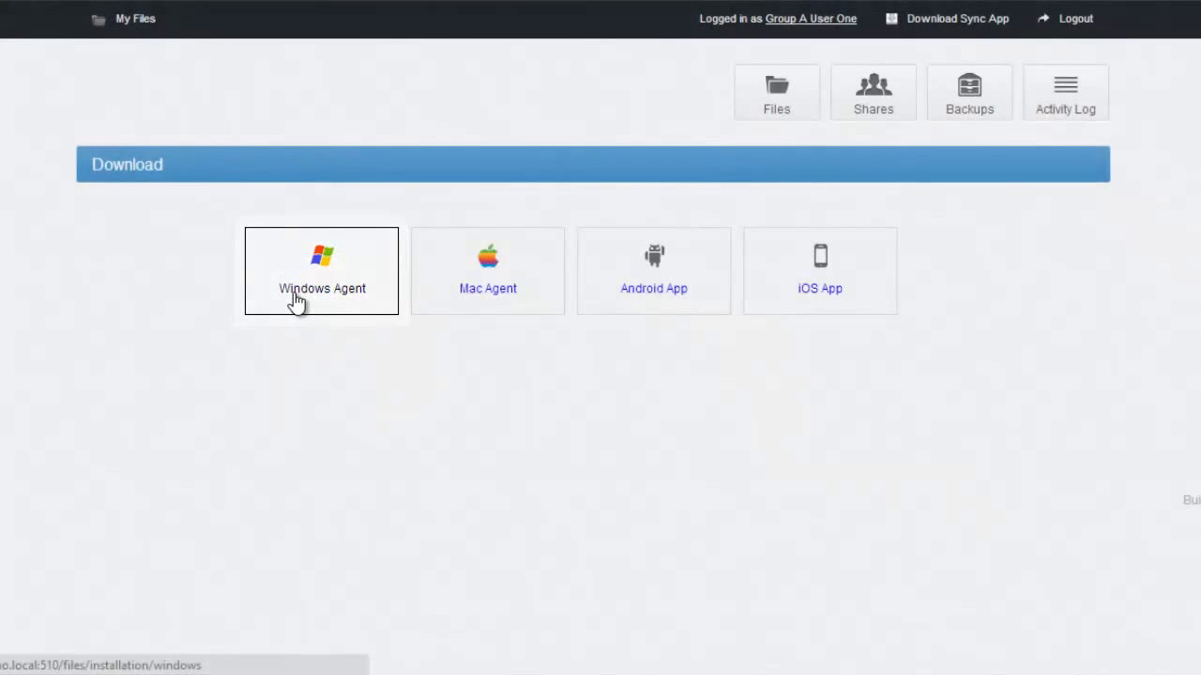
left_click(323, 270)
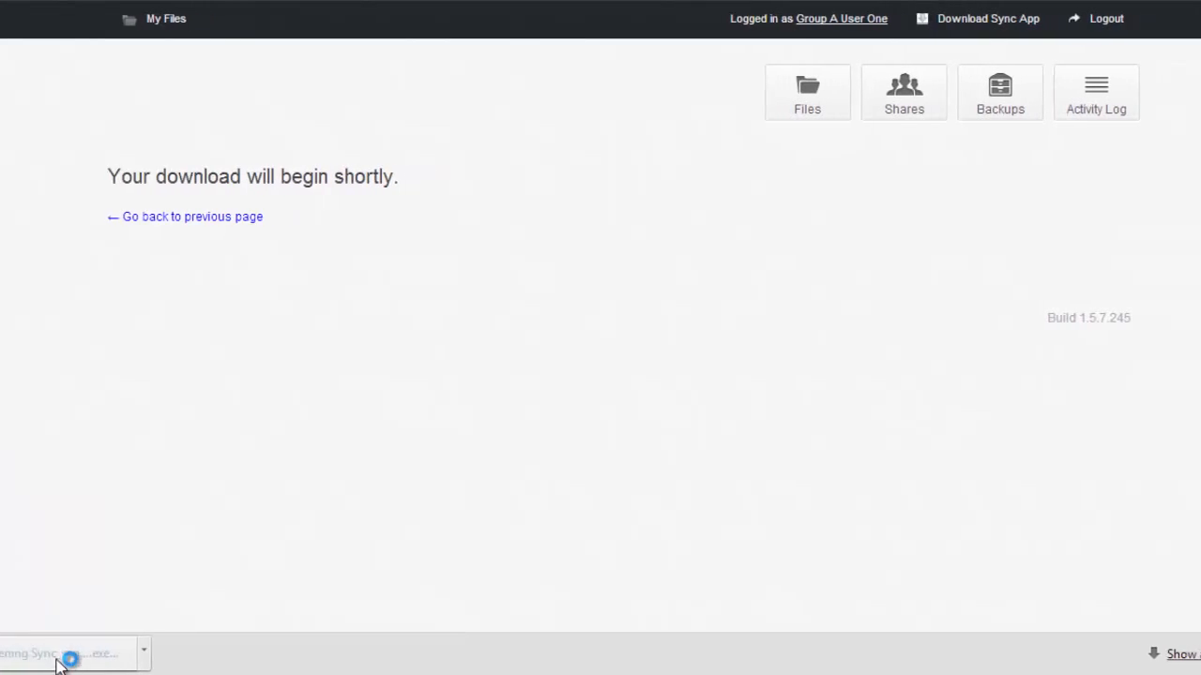
left_click(60, 653)
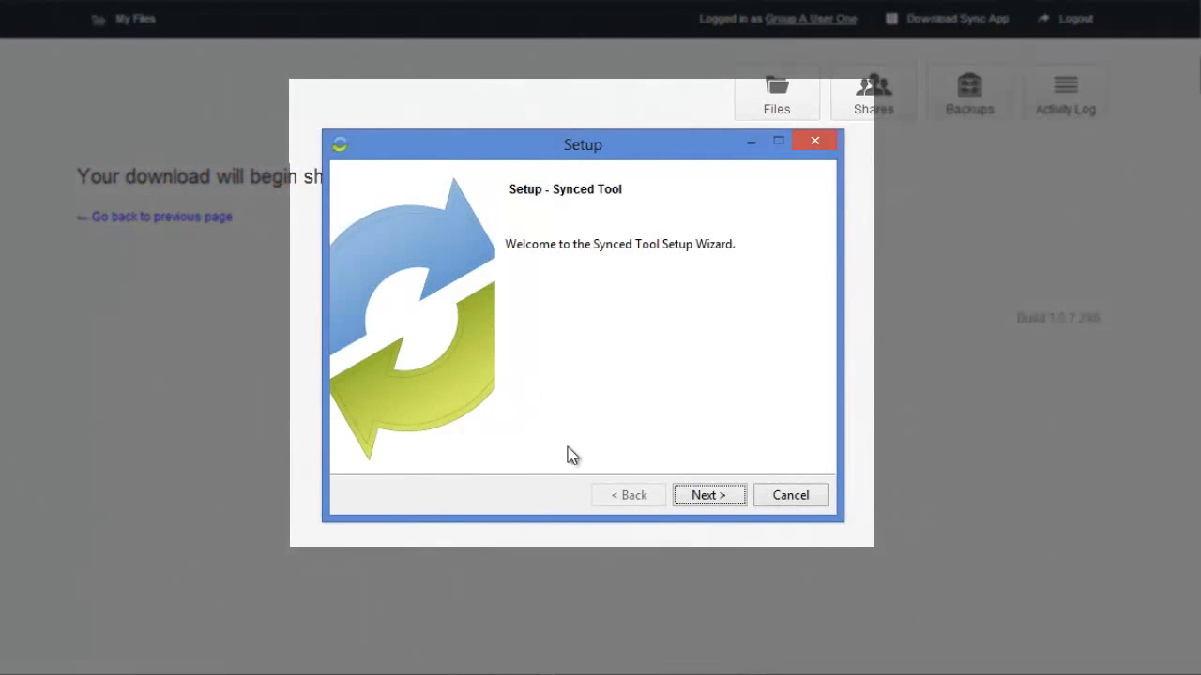
Step: Accept the license agreement and proceed to the installation folder choice
left_click(709, 495)
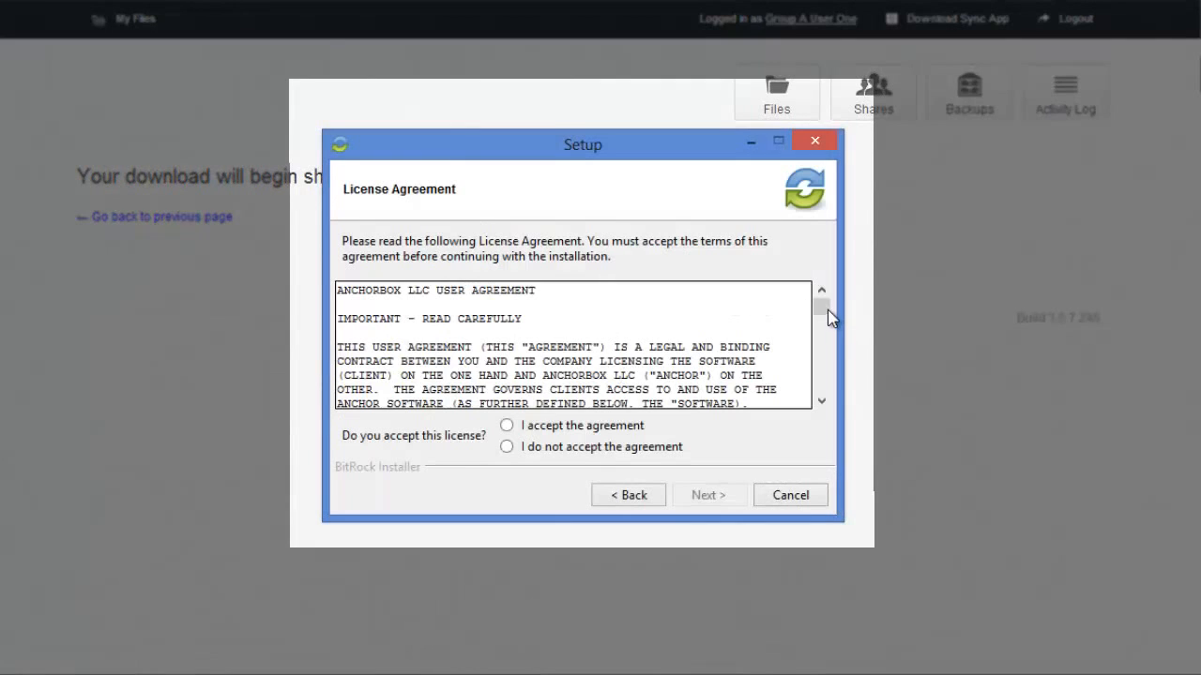
scroll("down", 3)
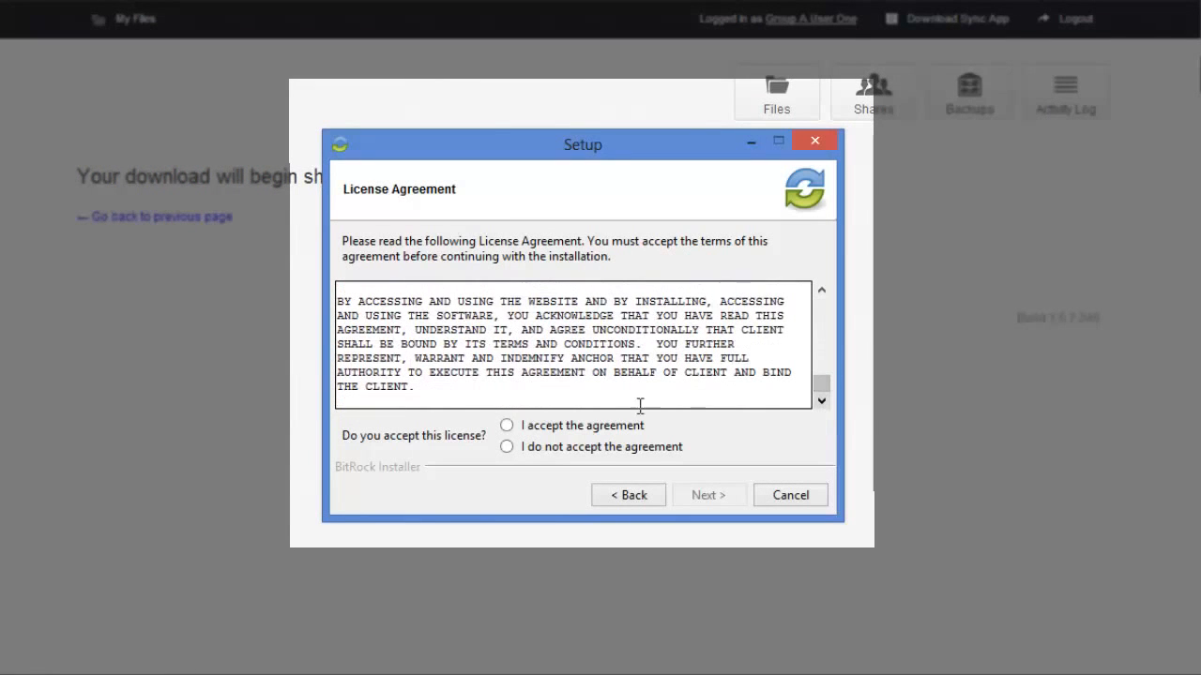
left_click(506, 423)
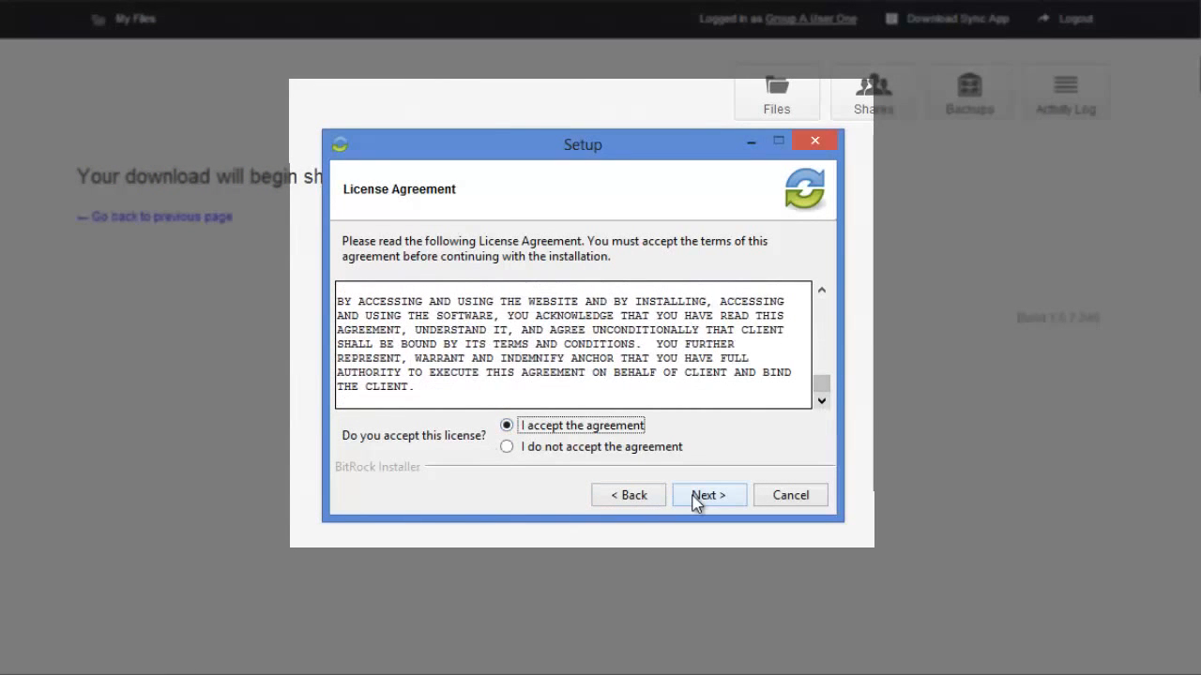
left_click(709, 495)
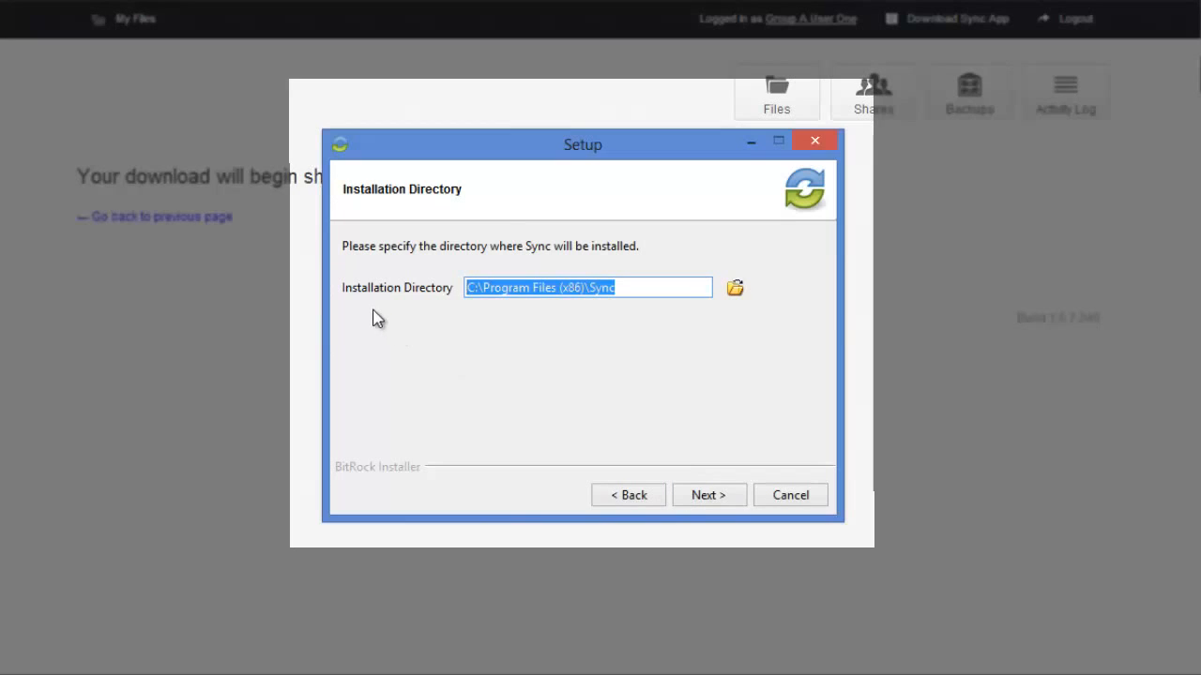
mouse_move(486, 313)
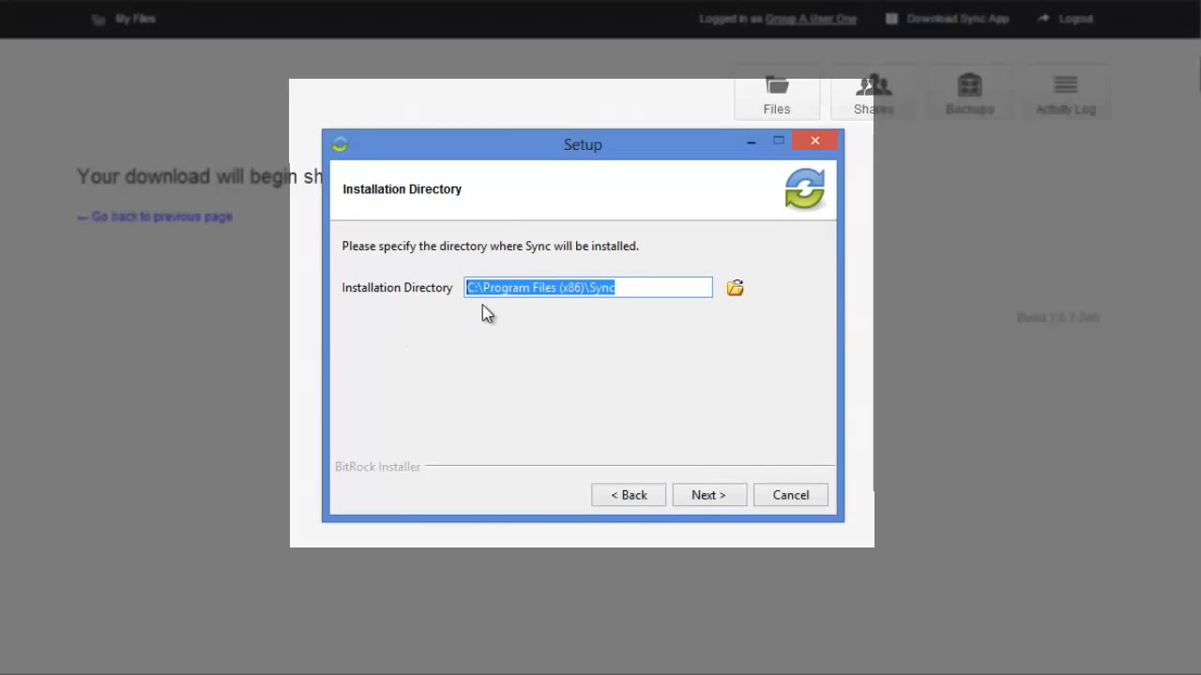
mouse_move(630, 315)
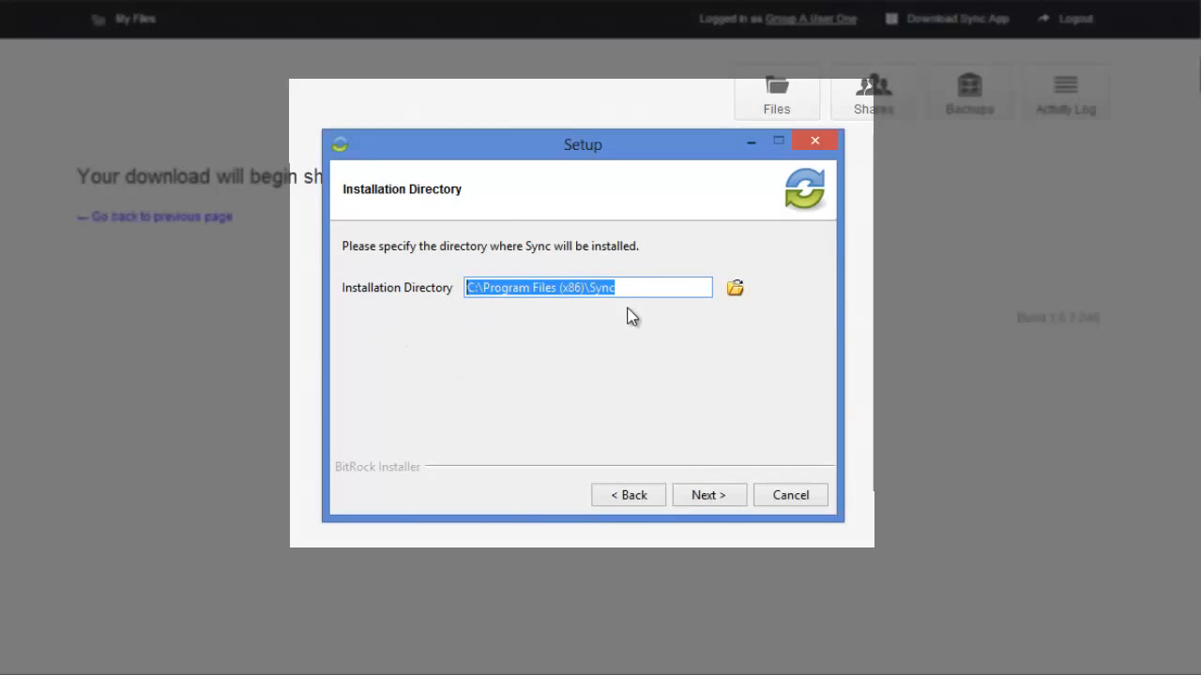
Step: Install Sync to the default Program Files folder and finish with a desktop shortcut
left_click(709, 495)
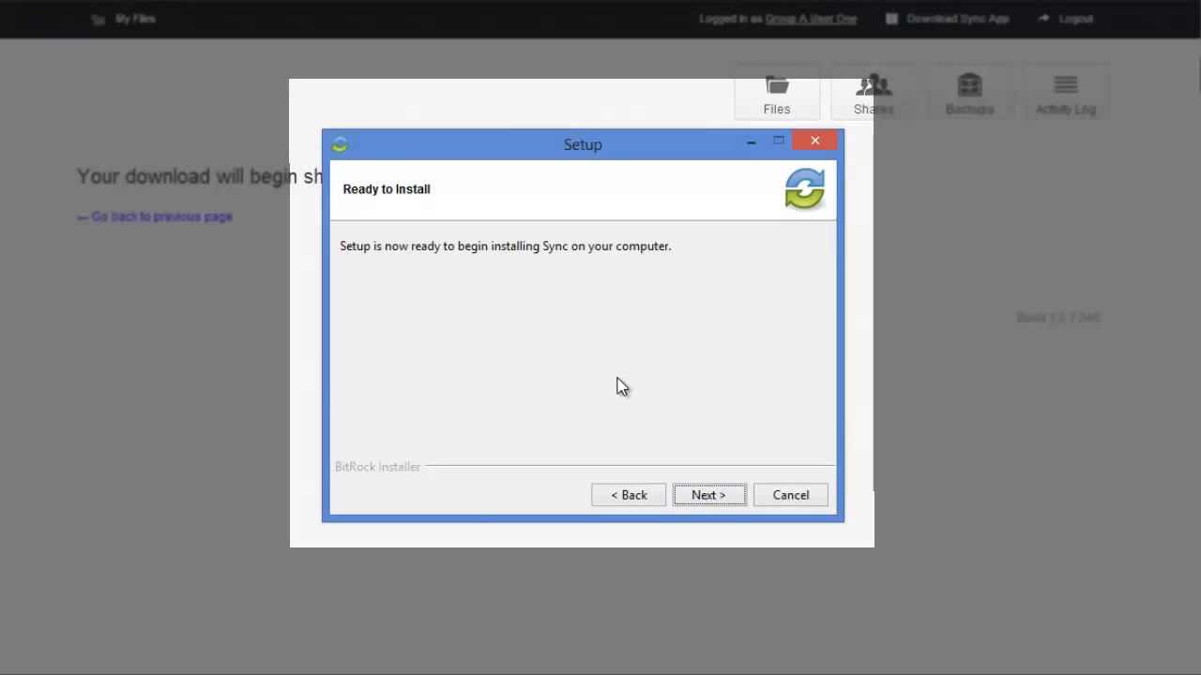
mouse_move(671, 429)
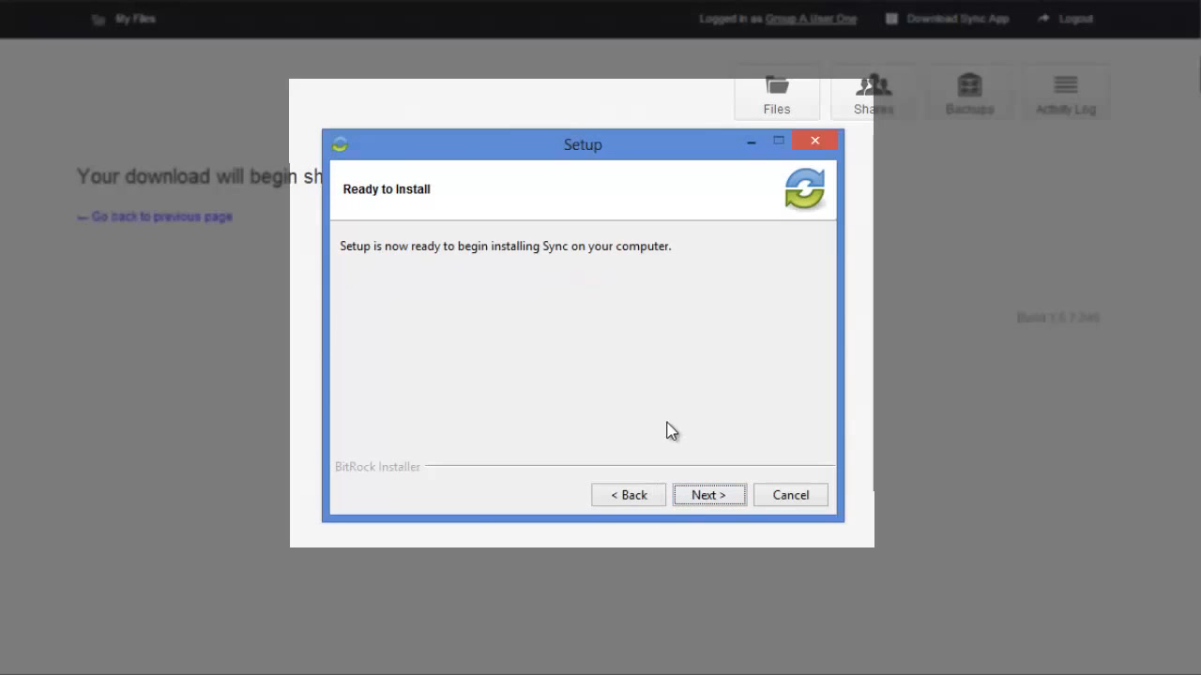
left_click(709, 495)
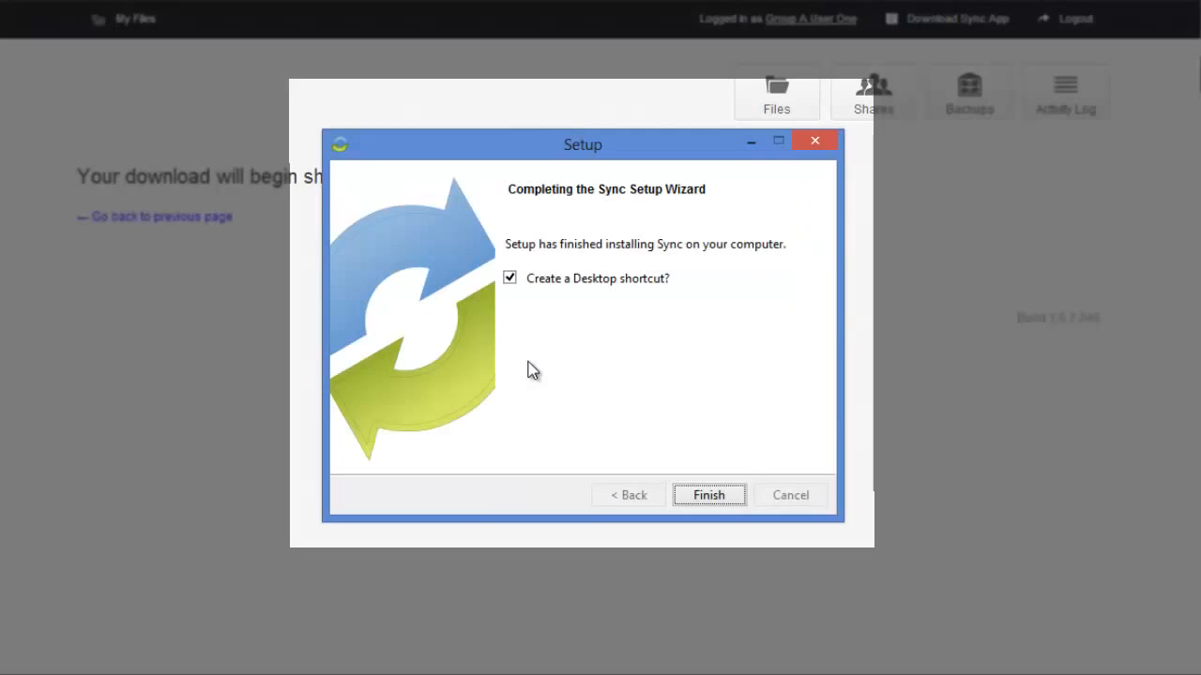
mouse_move(570, 313)
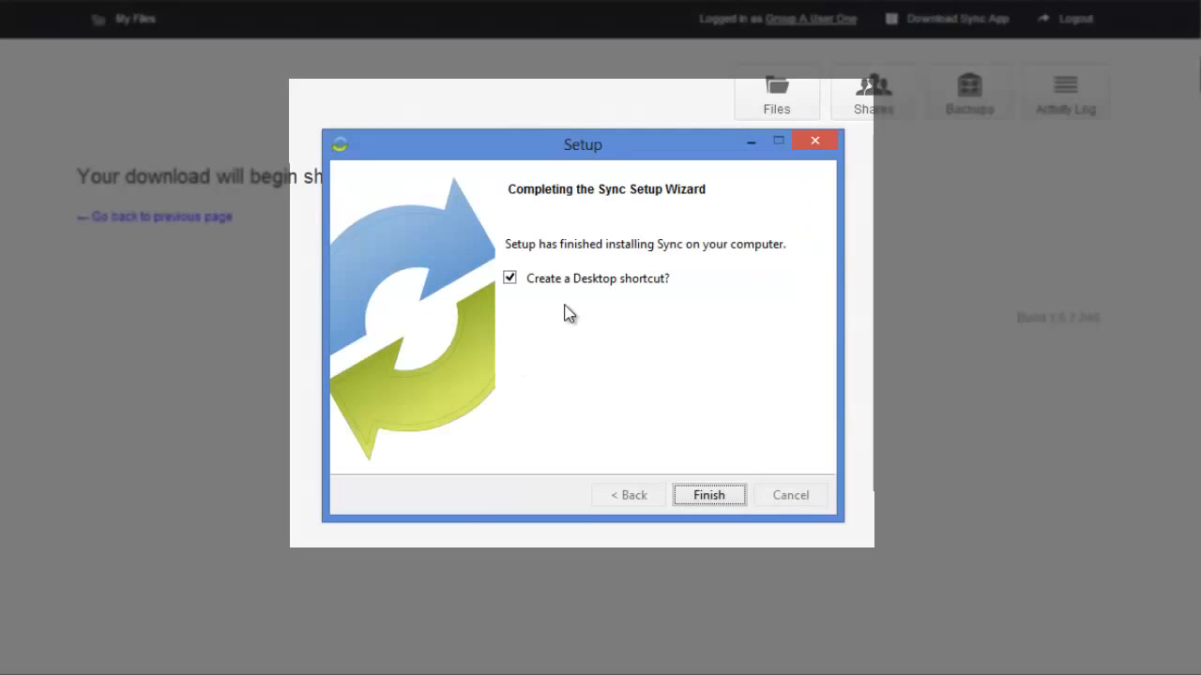
mouse_move(504, 292)
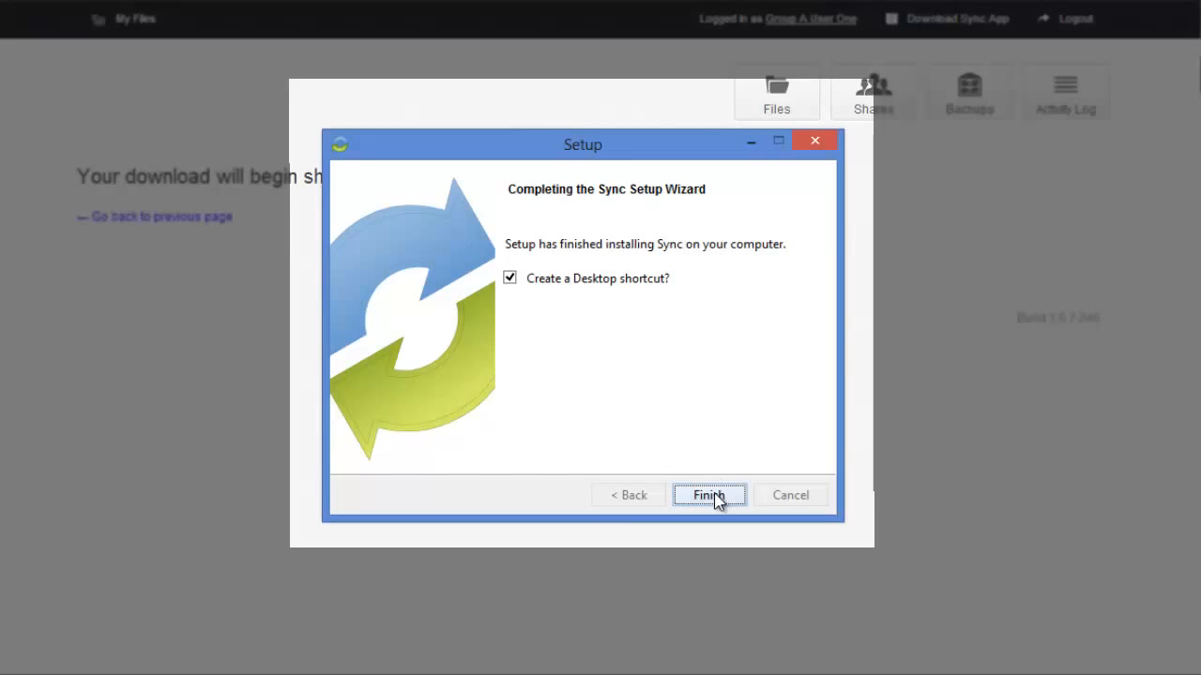
left_click(710, 495)
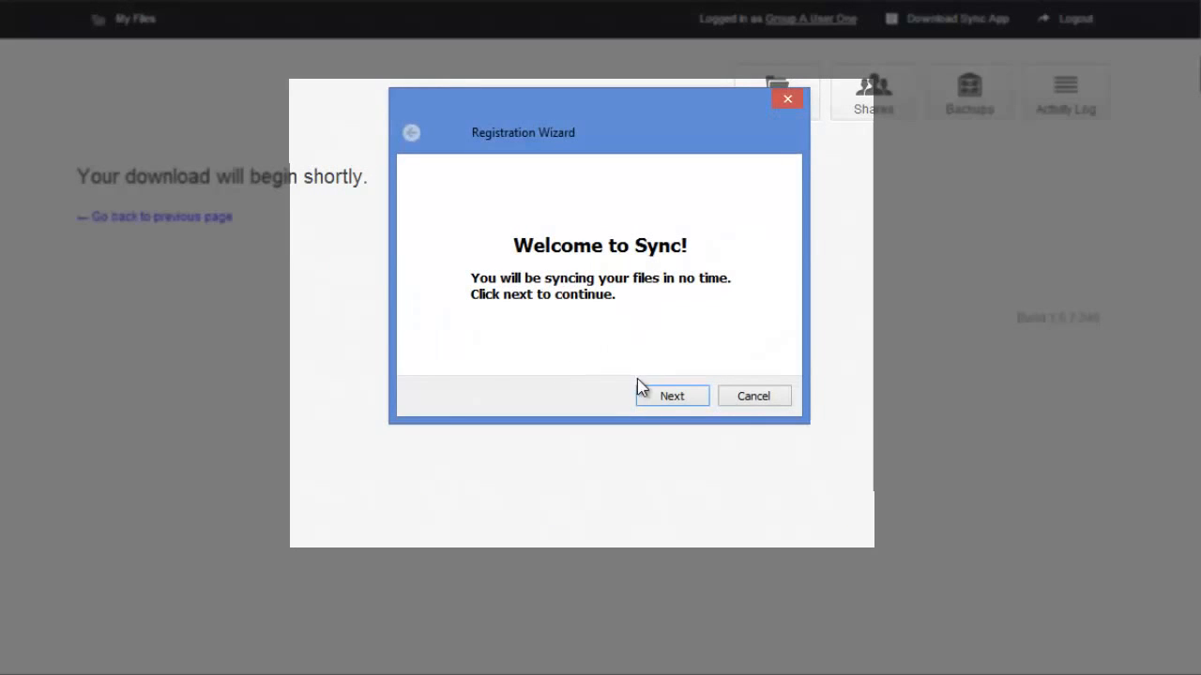
Step: Sign in with email and password and keep the Typical setup type
left_click(672, 394)
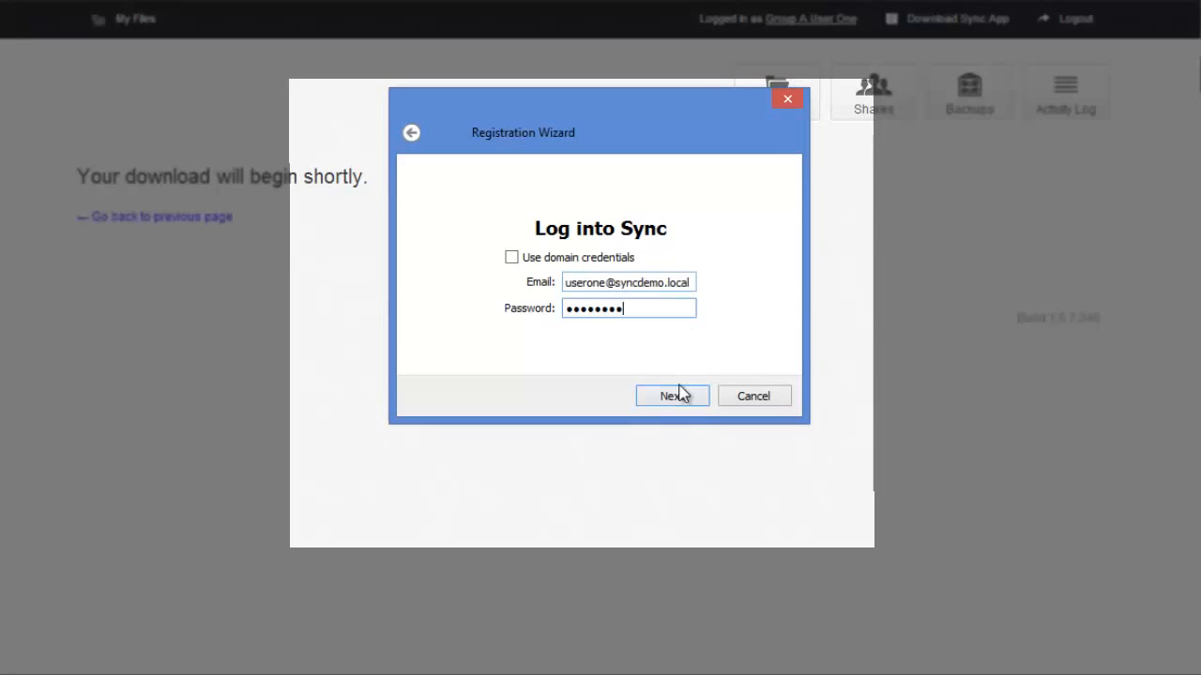
left_click(672, 394)
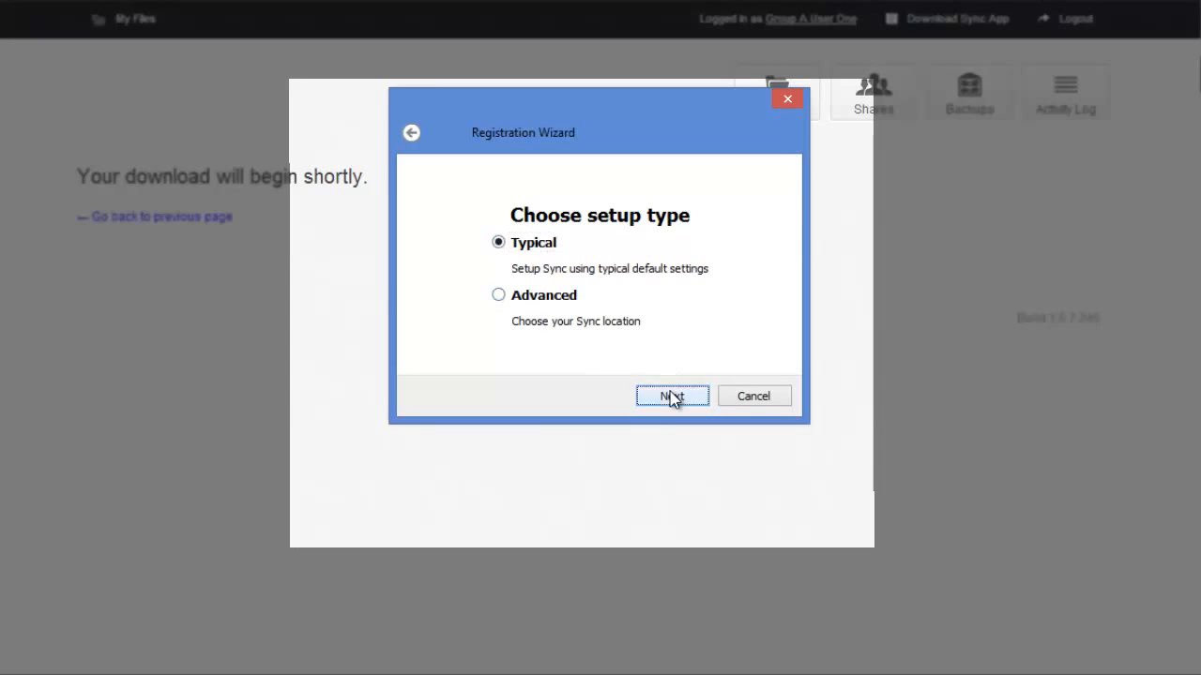
left_click(672, 394)
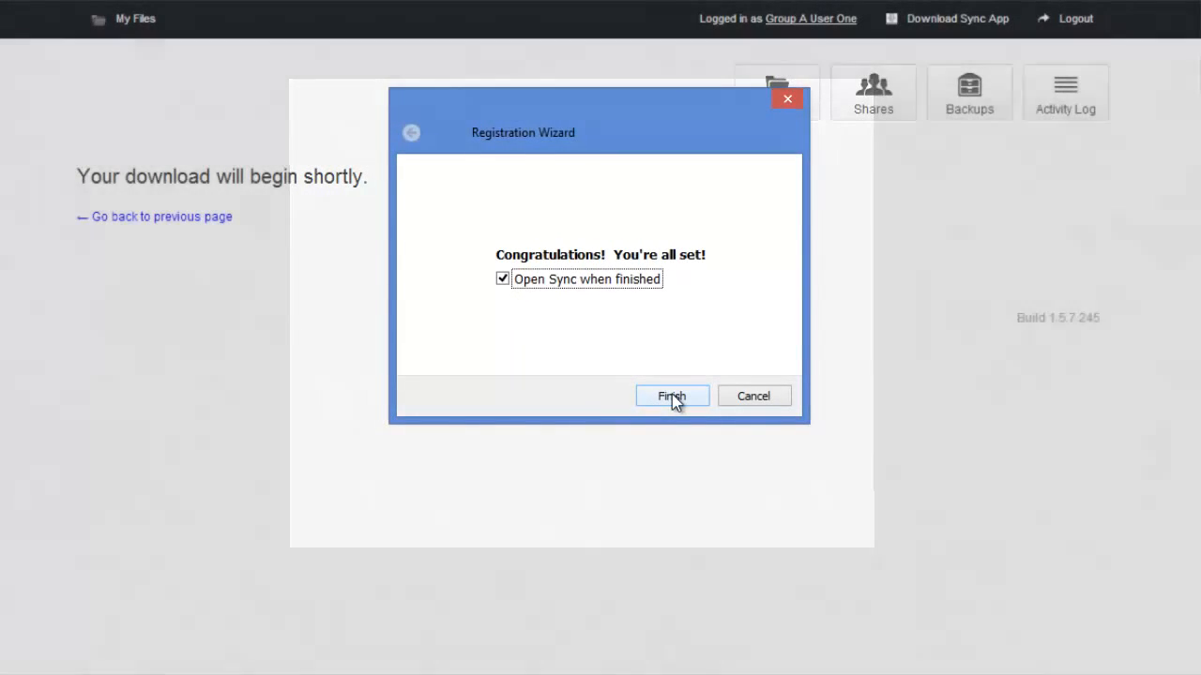
Step: Finish registration and reopen the Sync folder from the tray menu's Open Sync
left_click(671, 396)
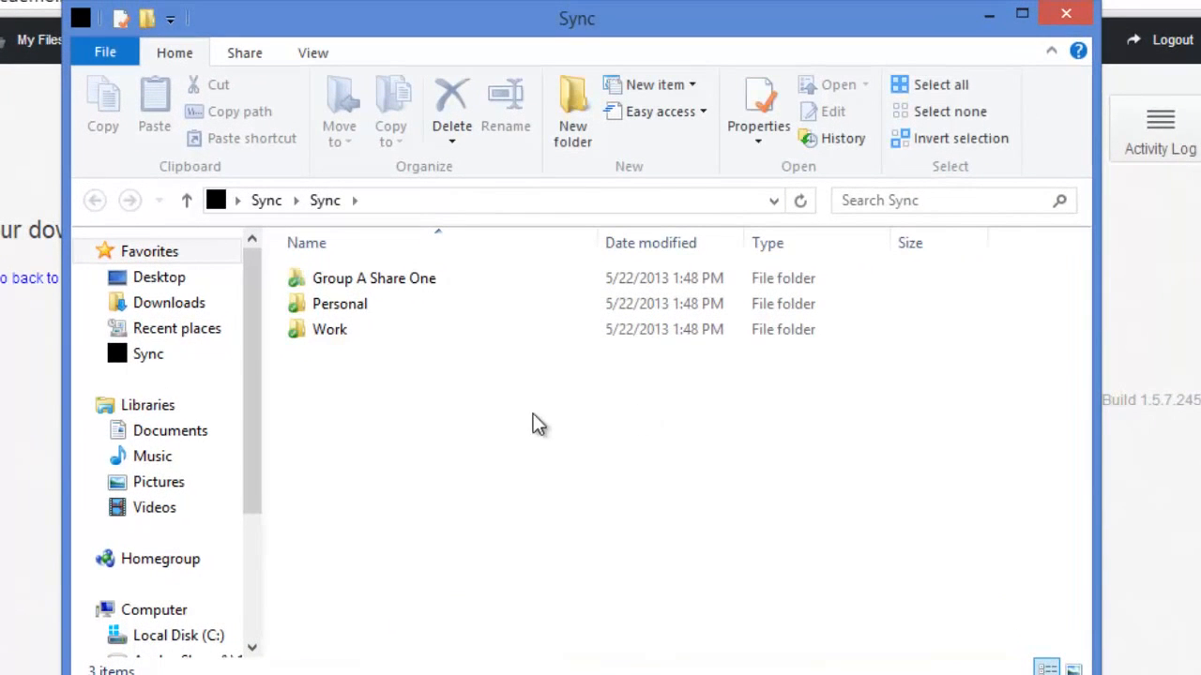
mouse_move(421, 435)
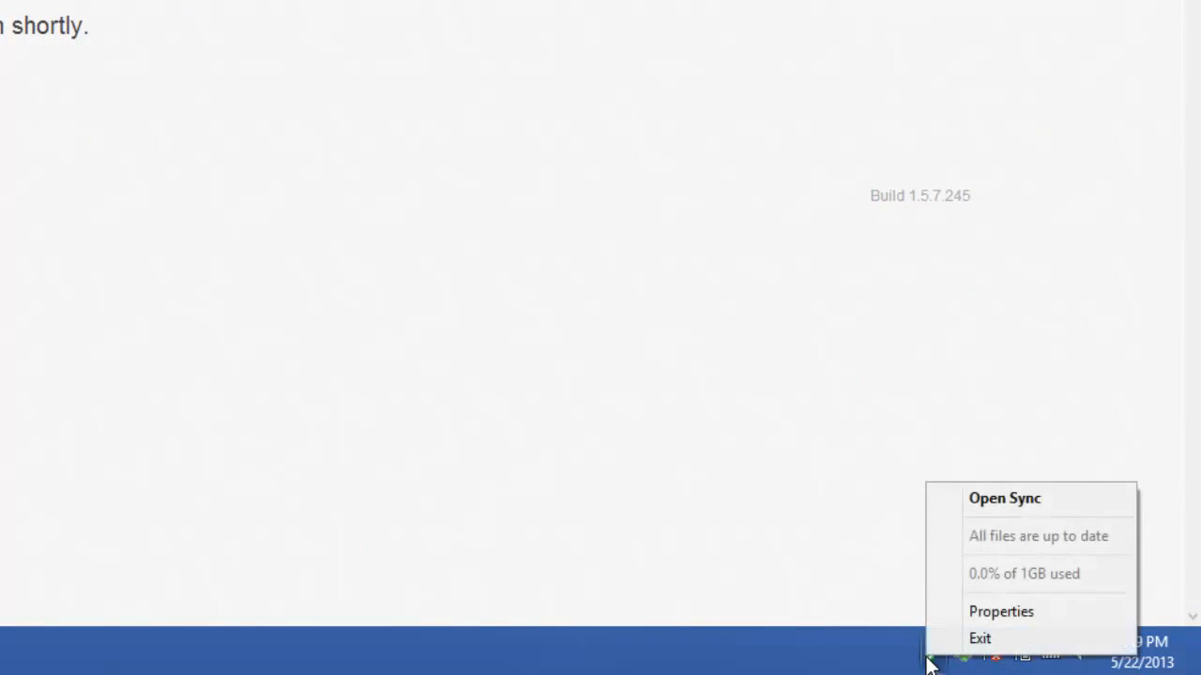
mouse_move(1003, 499)
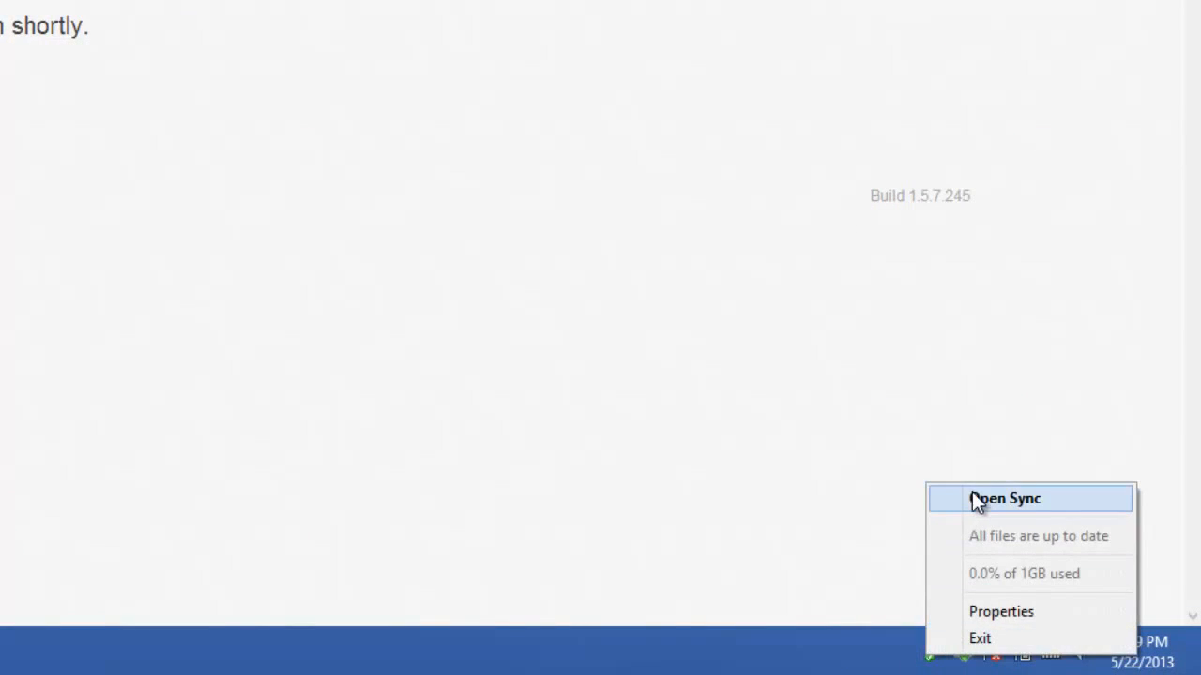
left_click(1004, 499)
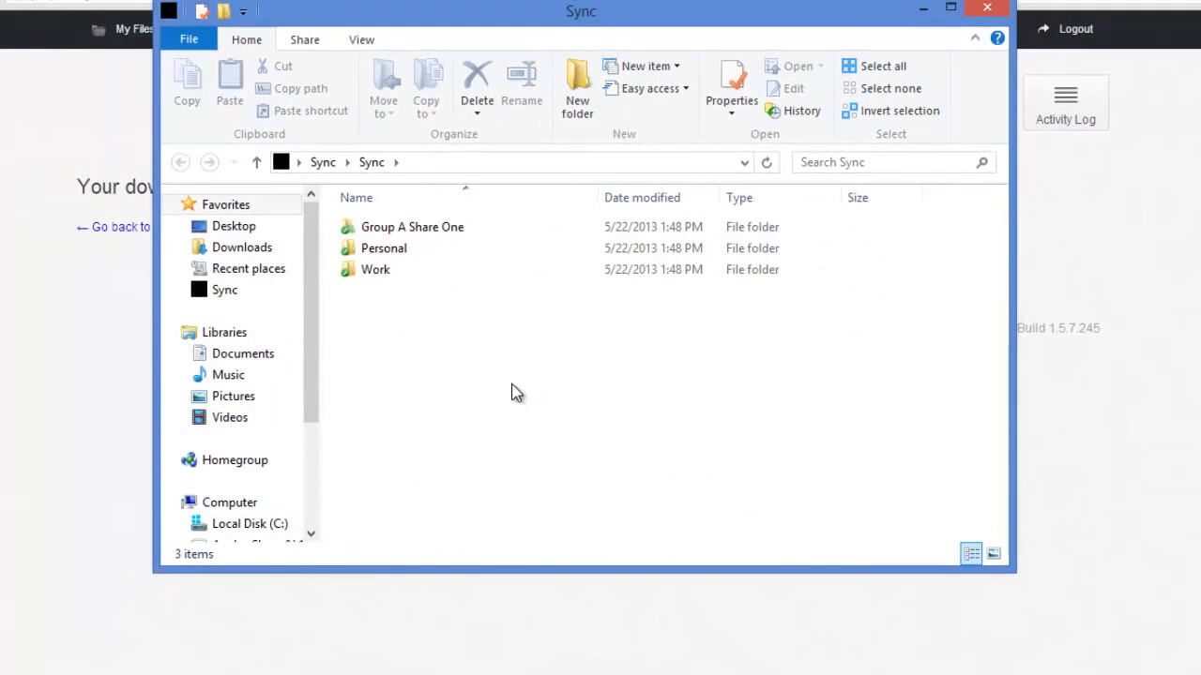